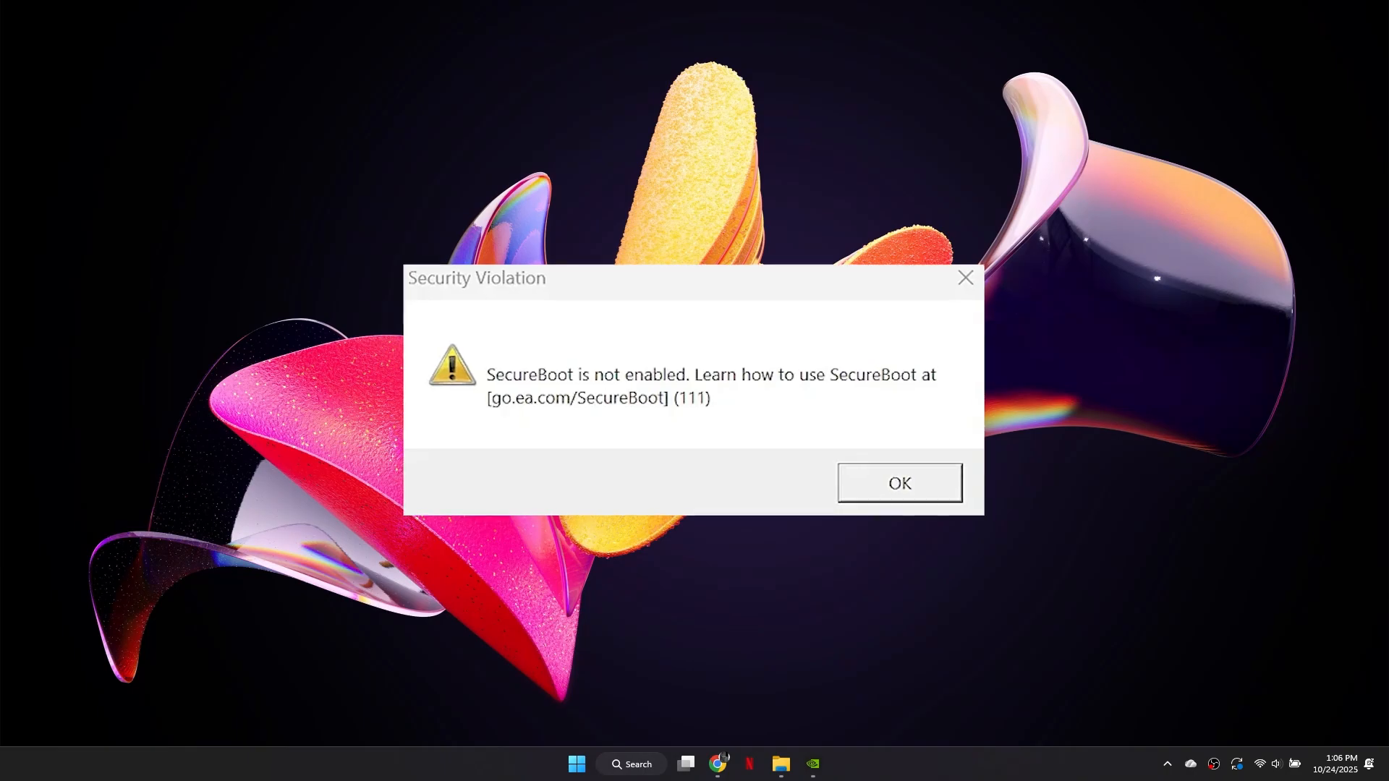
Step: Close the Battlefield 6 Security Violation dialog warning that SecureBoot is not enabled
left_click(900, 483)
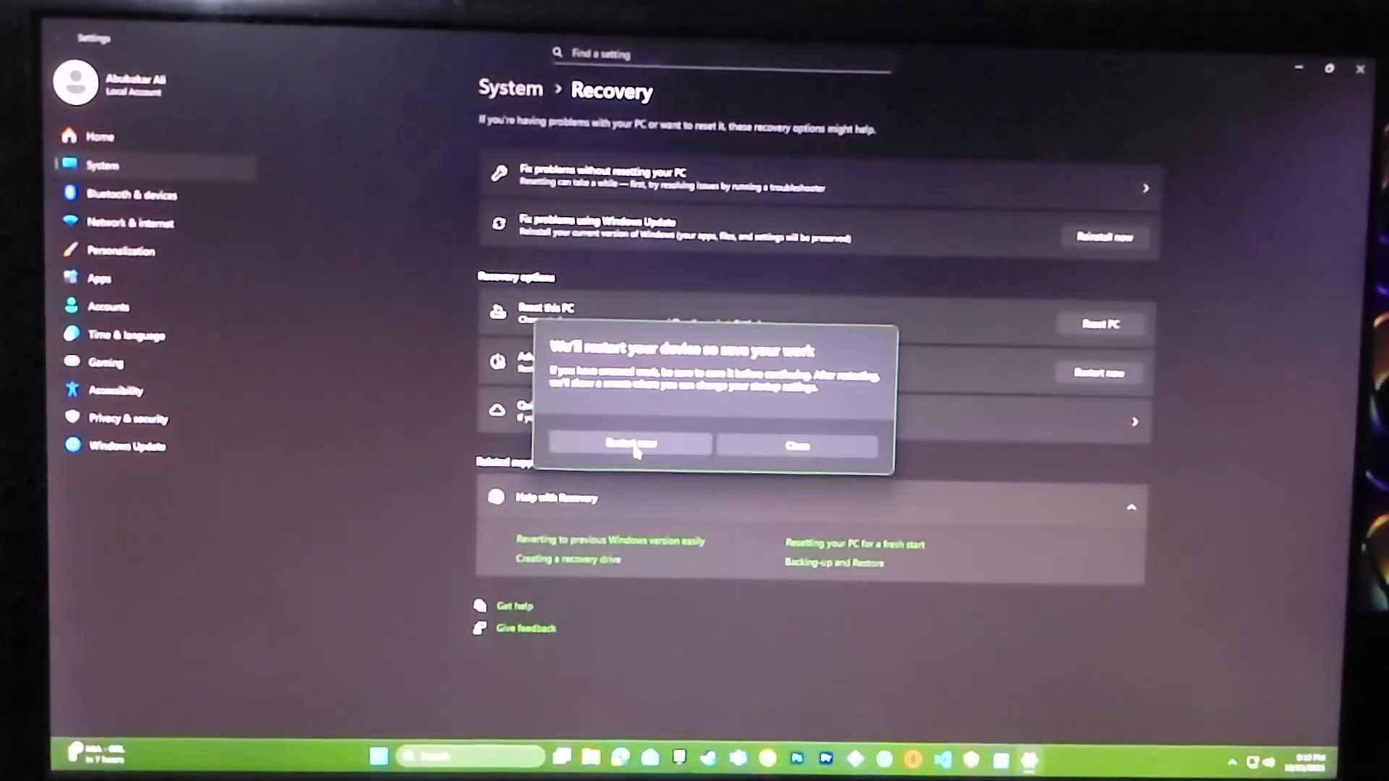
Step: Confirm Restart now so the PC reboots into advanced startup and the BIOS
left_click(629, 446)
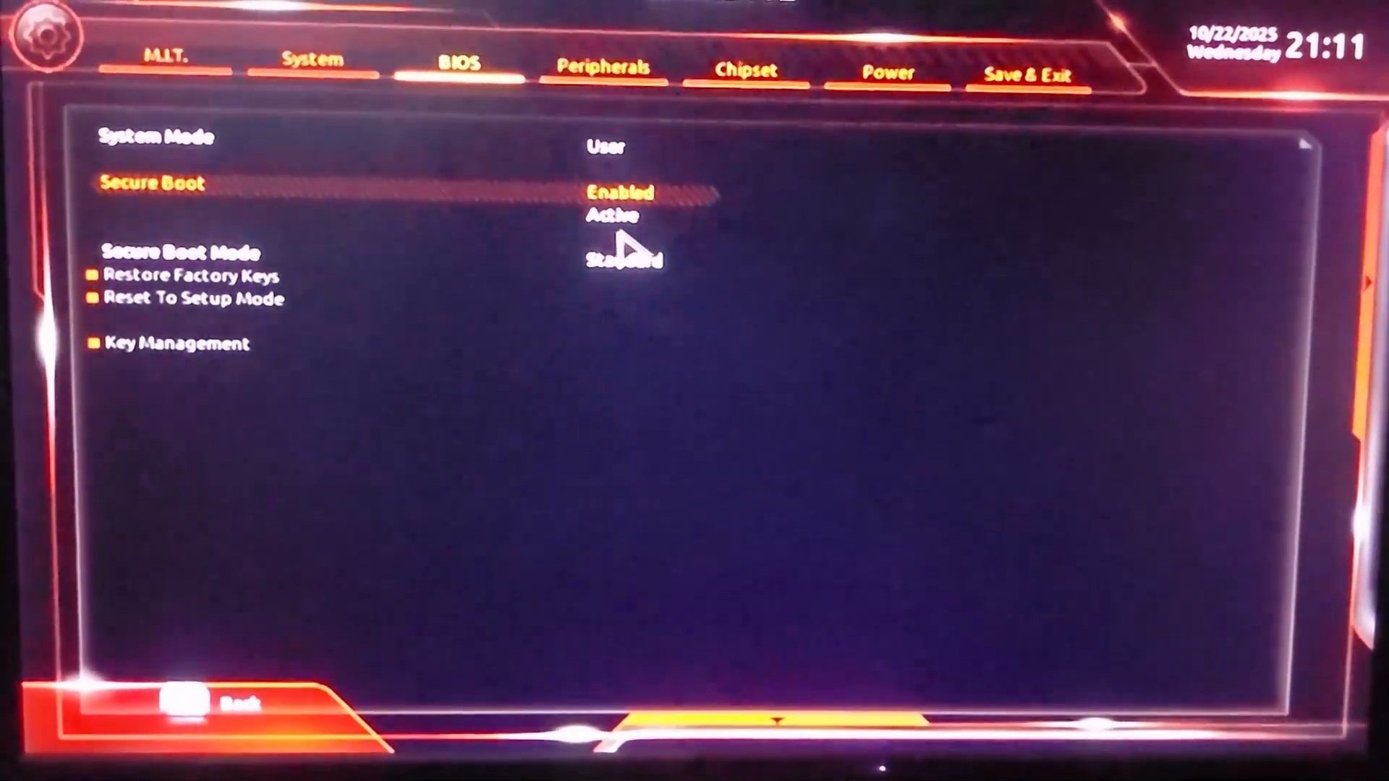
Step: Set the Secure Boot option to Enabled on the BIOS tab
left_click(624, 194)
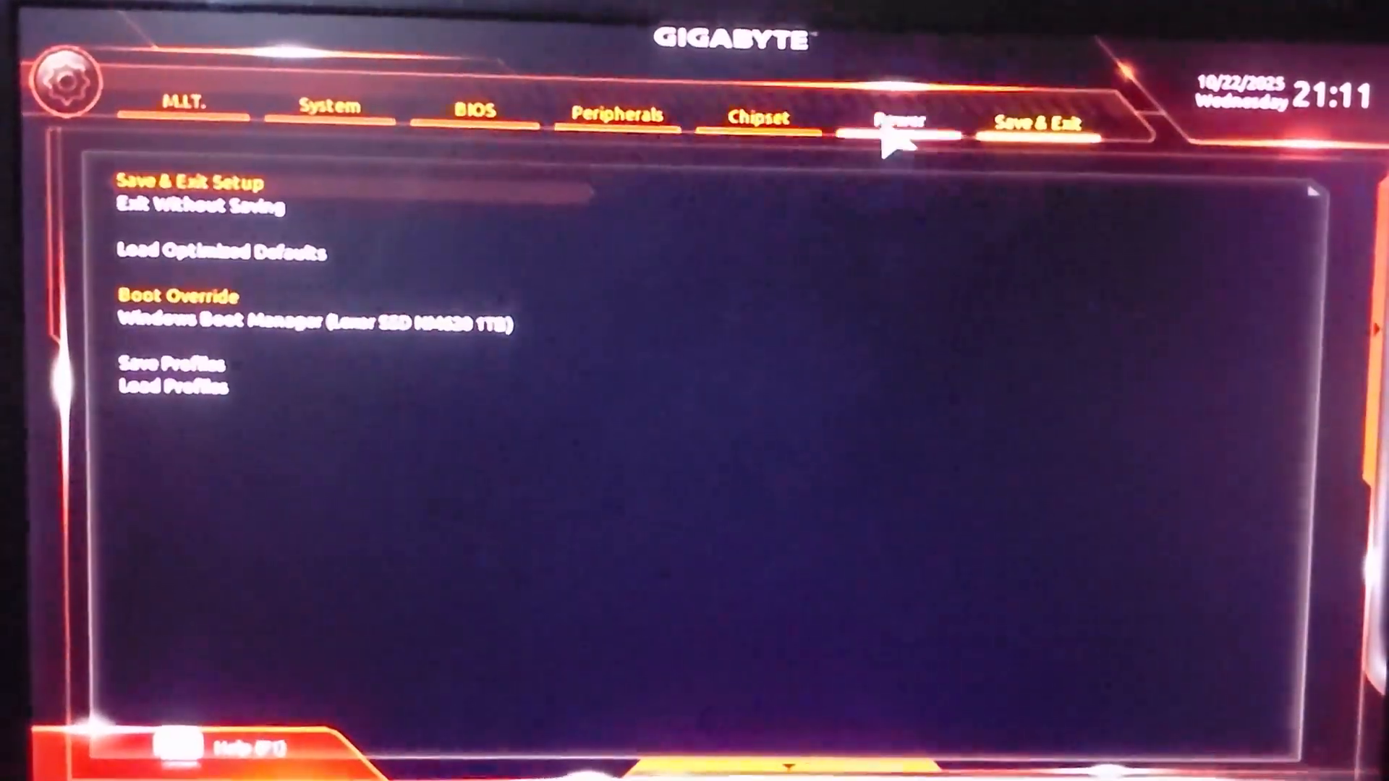
Step: Choose Save & Exit Setup to show the save-configuration-and-reset confirmation
left_click(188, 180)
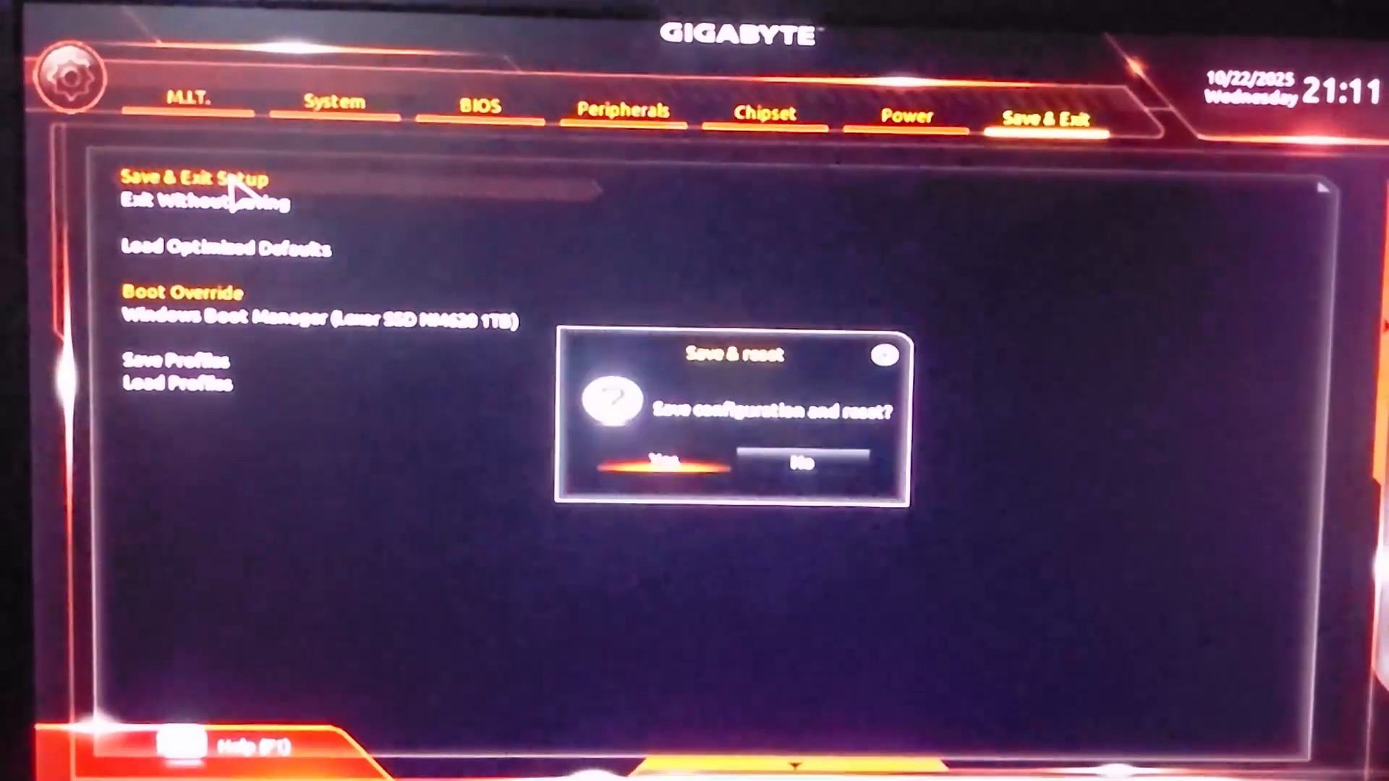